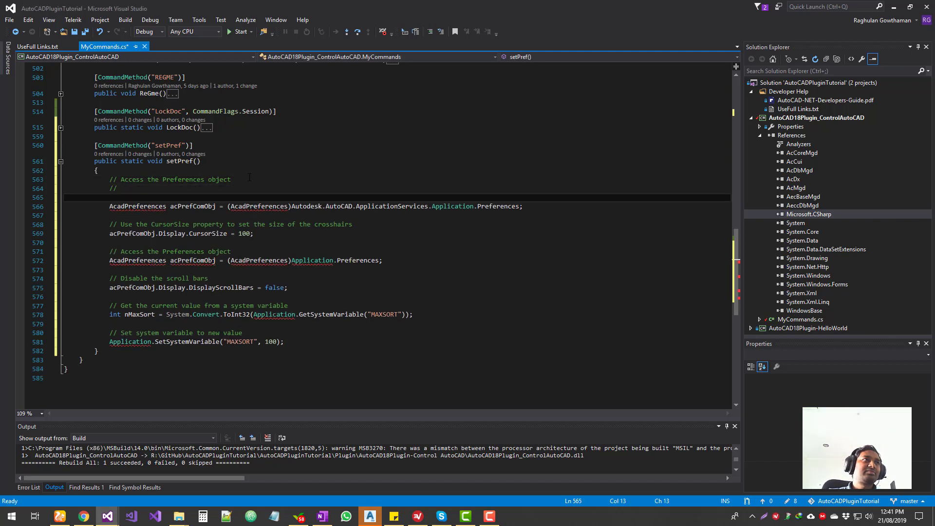
Add PreferencesDisplay through PreferencesUser under the setPref comment as line-commented names.
click(119, 188)
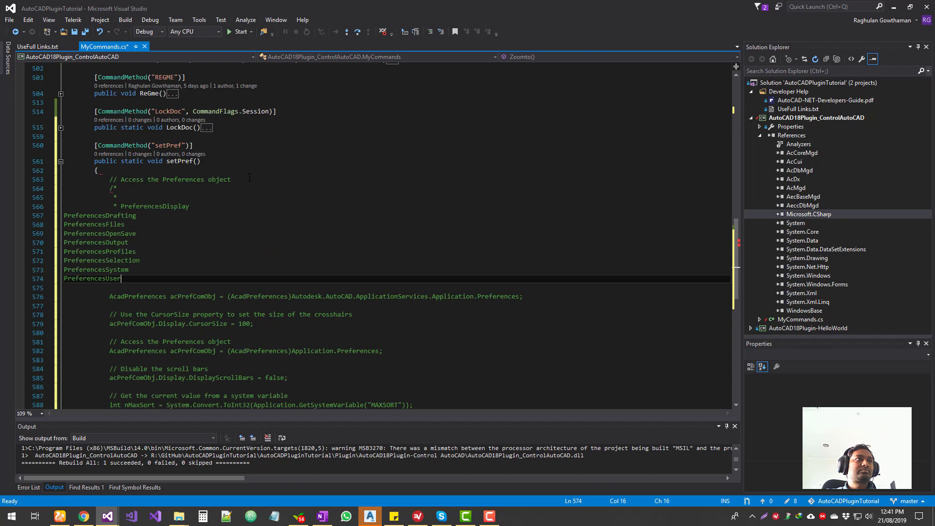
key(enter)
text(*/)
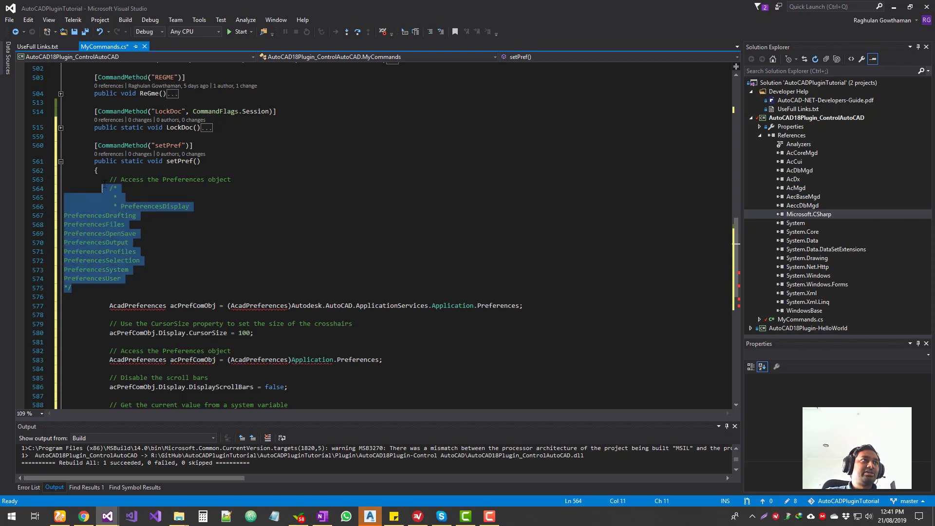
key(Delete)
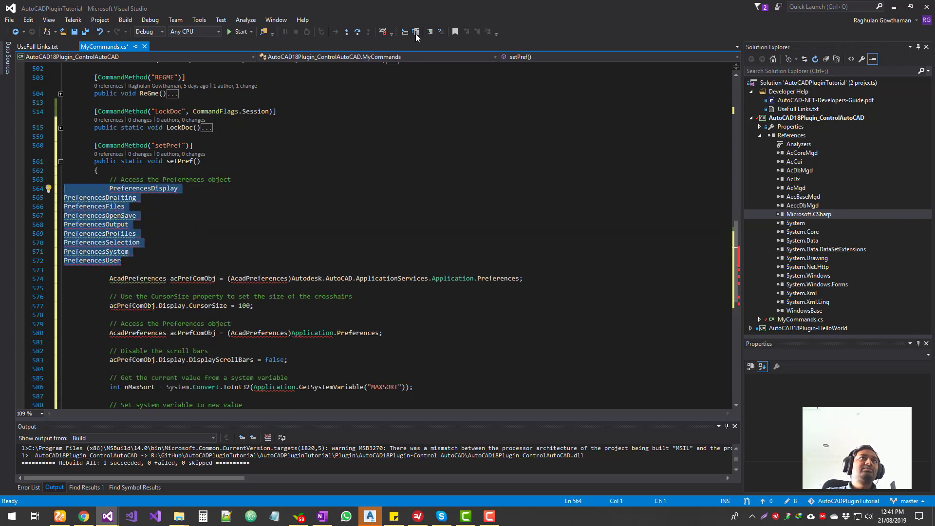
key(ctrl+k ctrl+c)
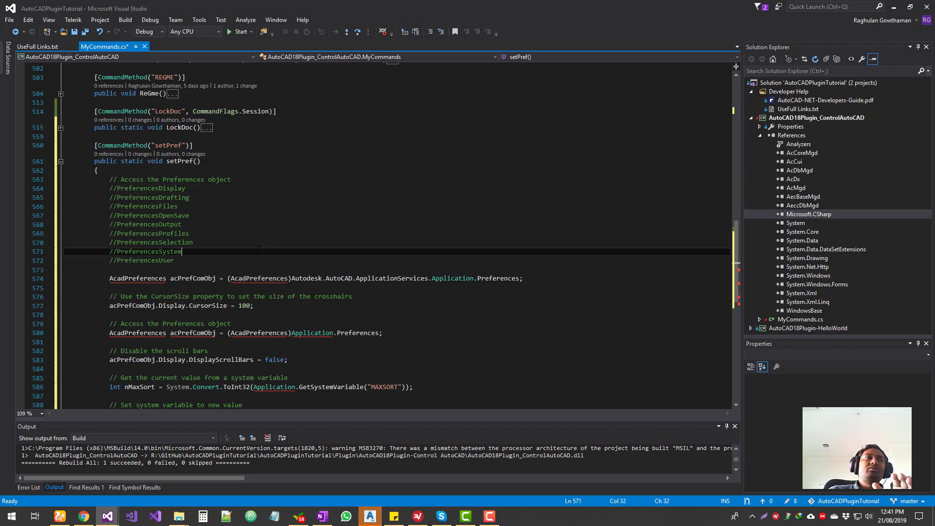
drag(182, 251, 108, 187)
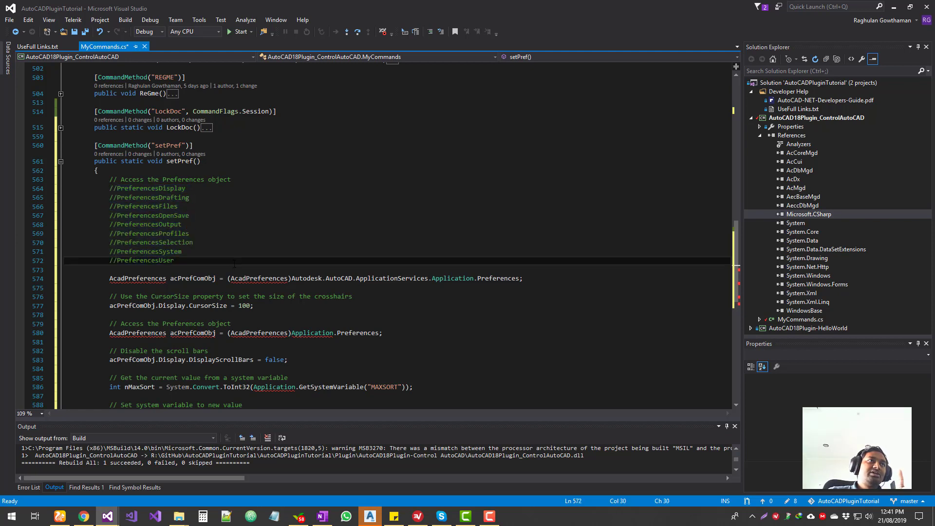
scroll(down, 3)
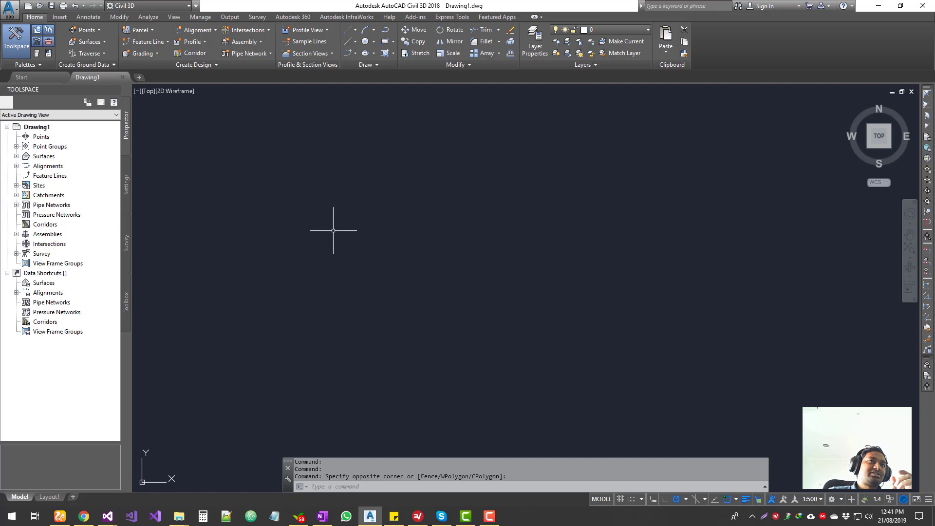
mouse_move(338, 102)
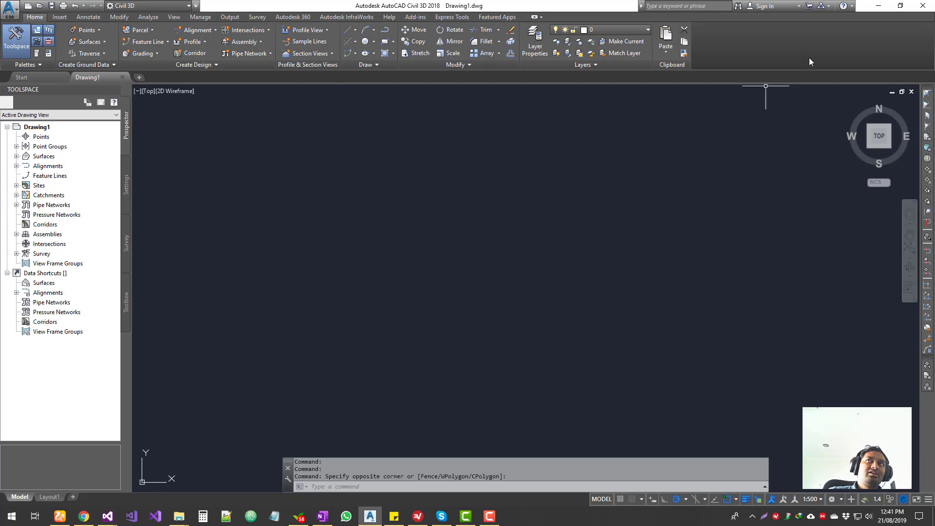
click(107, 515)
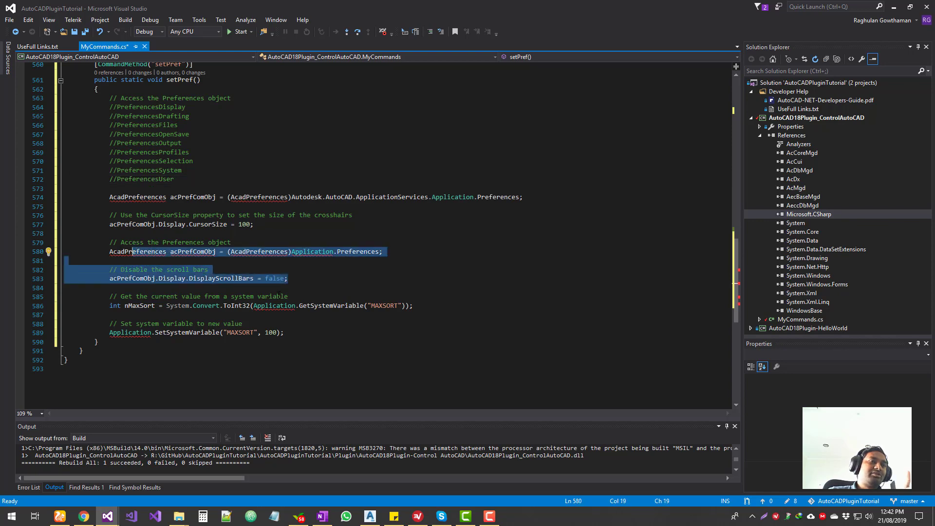
Review the scroll bar and MAXSORT code, then collapse the AutoCAD18Plugin_ControlAutoCAD project.
click(370, 516)
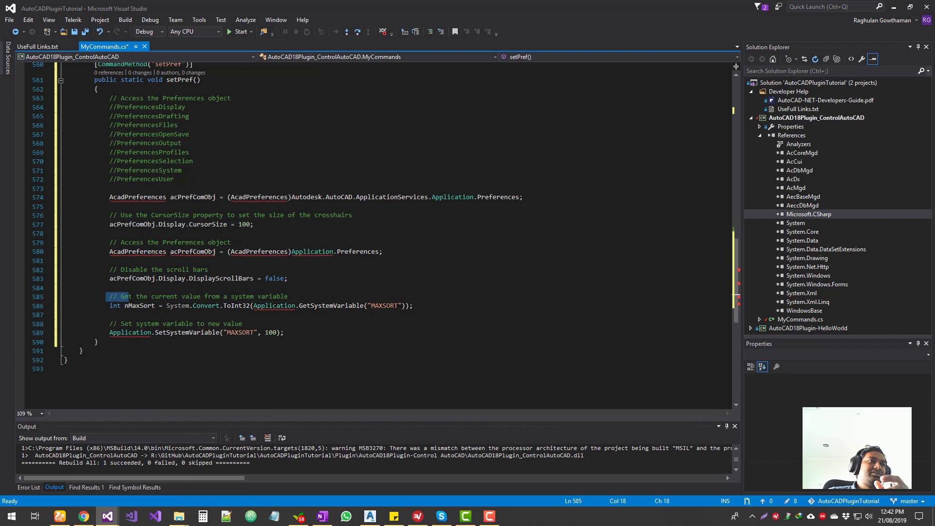
double_click(383, 305)
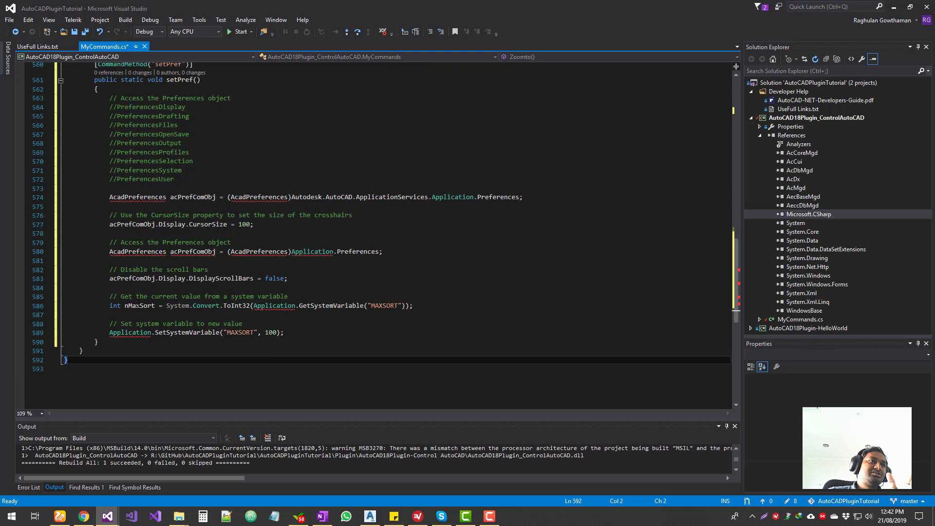
click(149, 314)
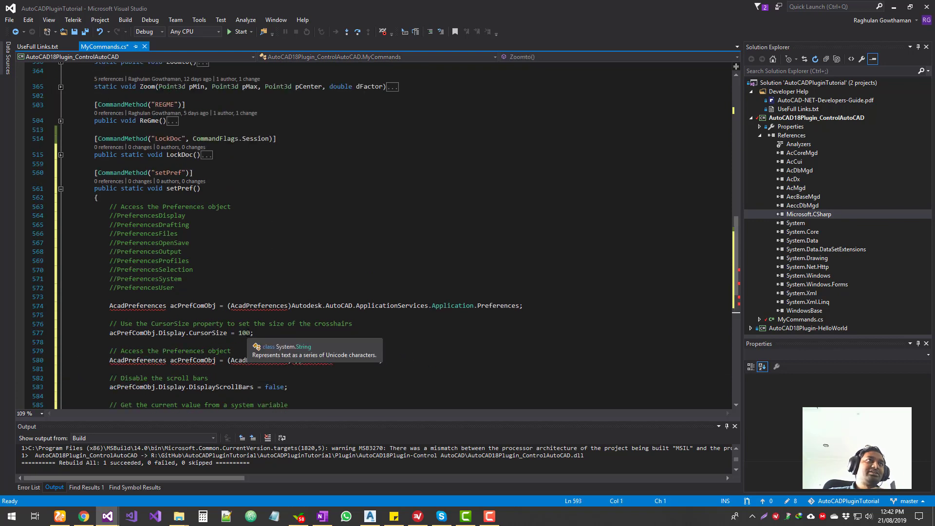
scroll(up, 3)
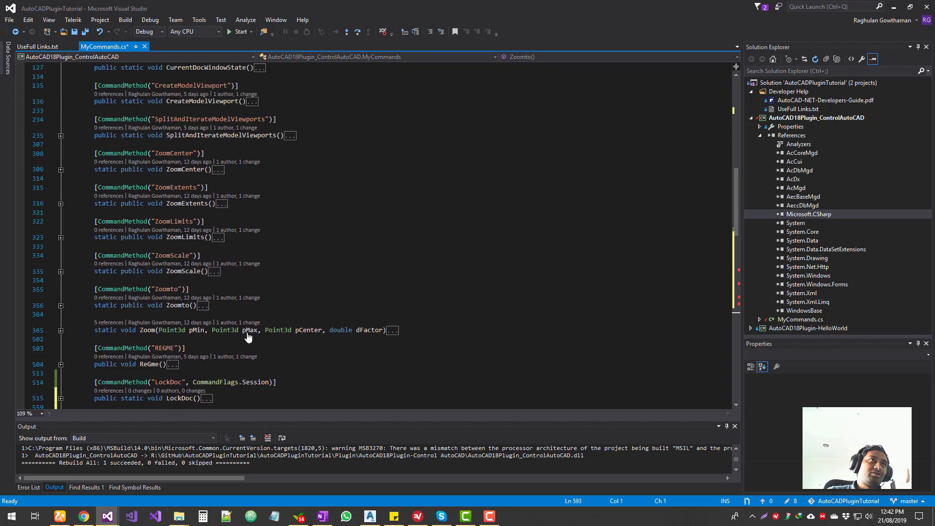
scroll(up, 3)
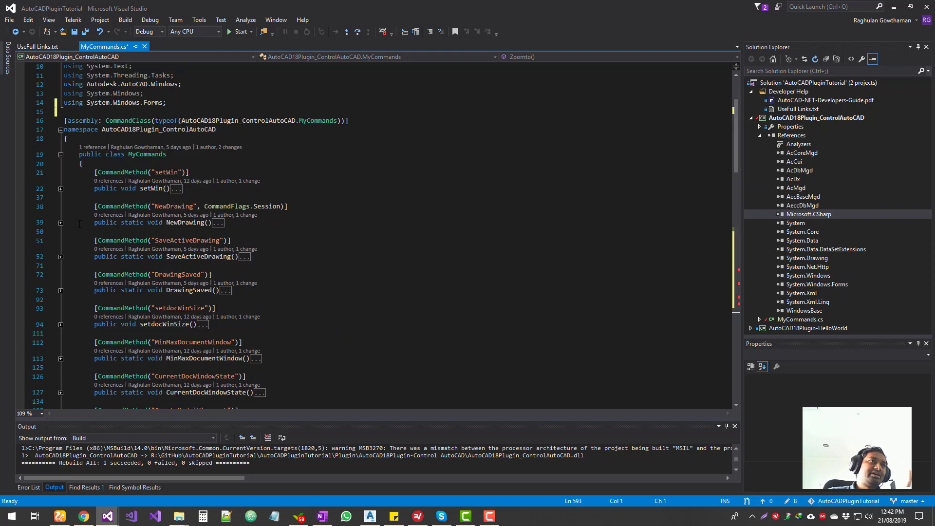
scroll(down, 3)
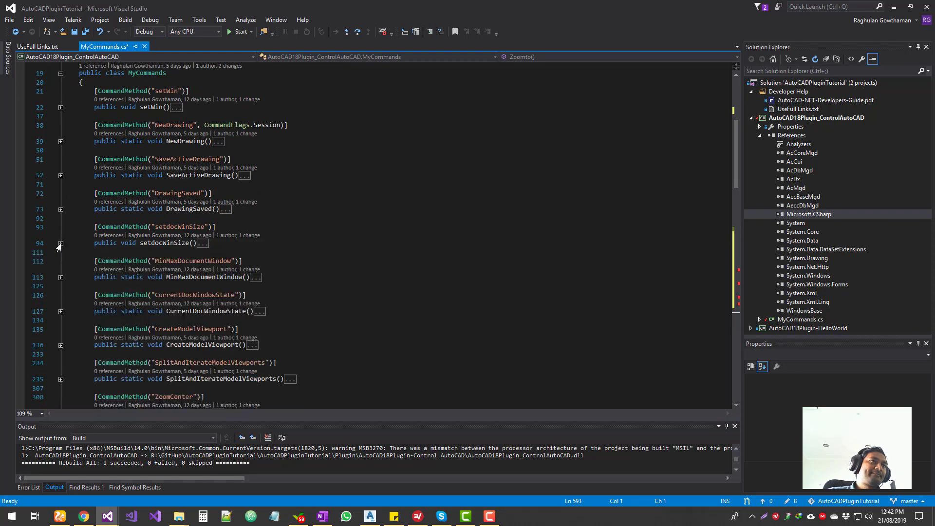
scroll(down, 3)
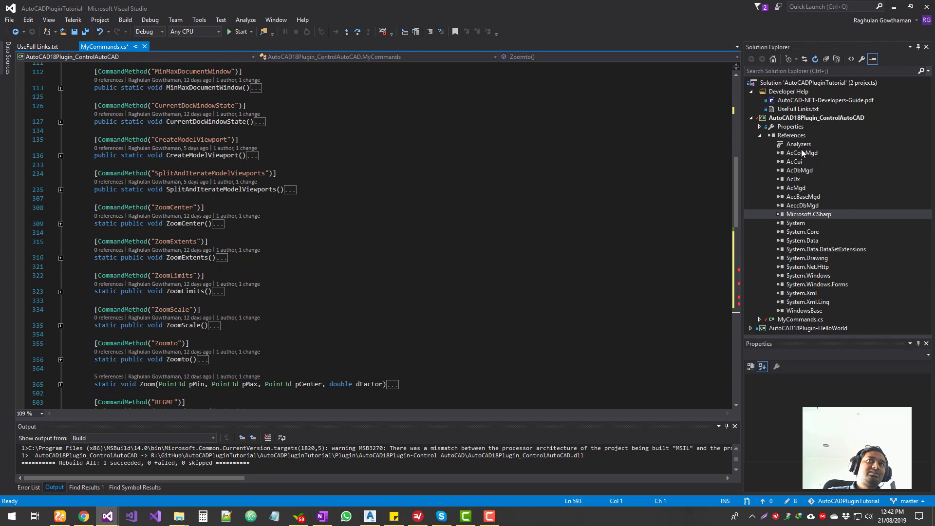
click(759, 117)
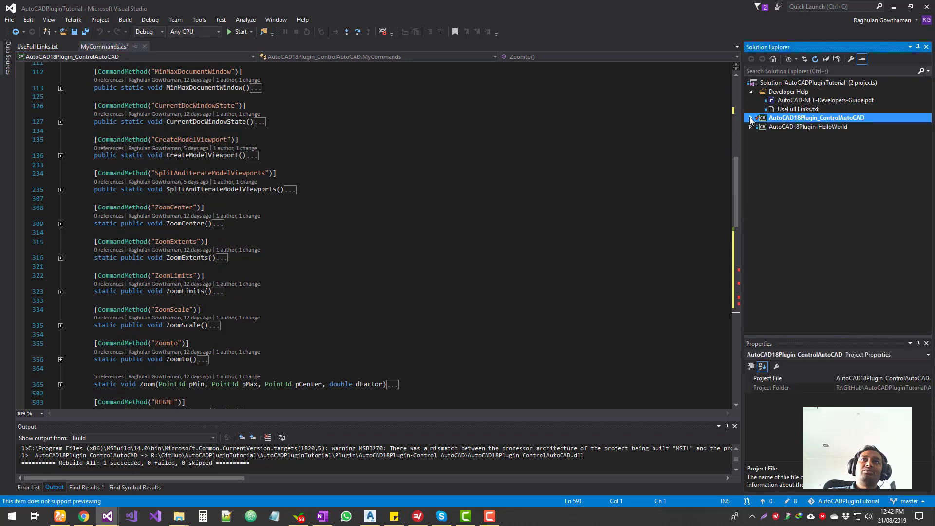
Copy the Document, Editor and WriteMessage lines from HelloWorld's MyCommands.cs.
click(756, 126)
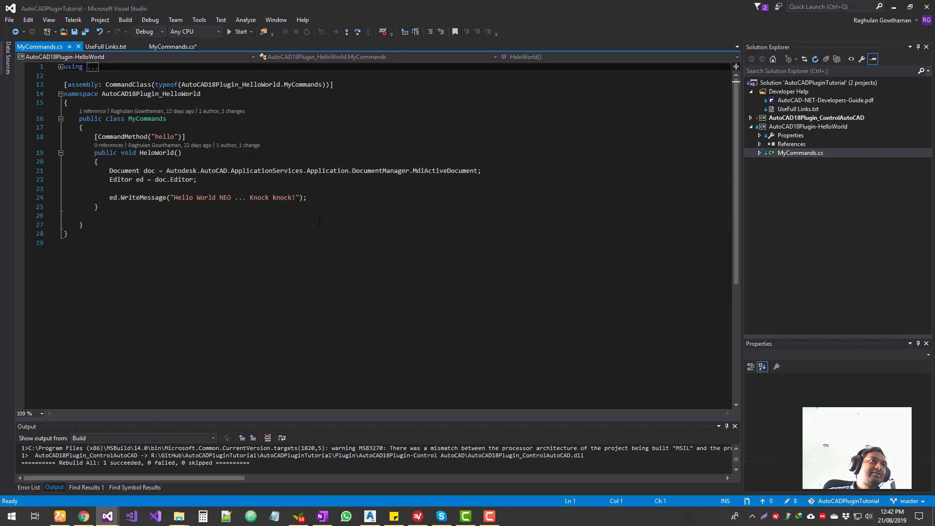
drag(109, 171, 308, 197)
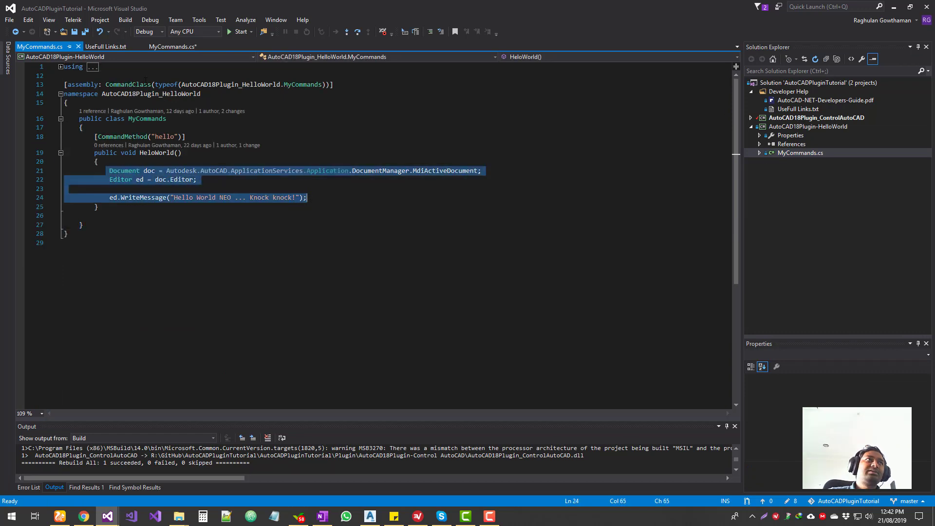
click(172, 46)
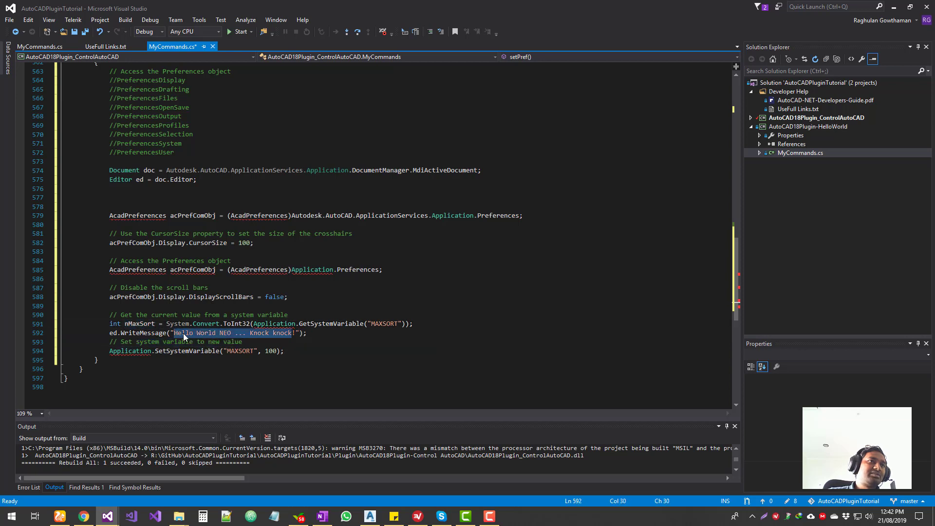
Make the pasted WriteMessage print "nMaxSort: " plus nMaxSort.ToString().
text(nMaxSort: );)
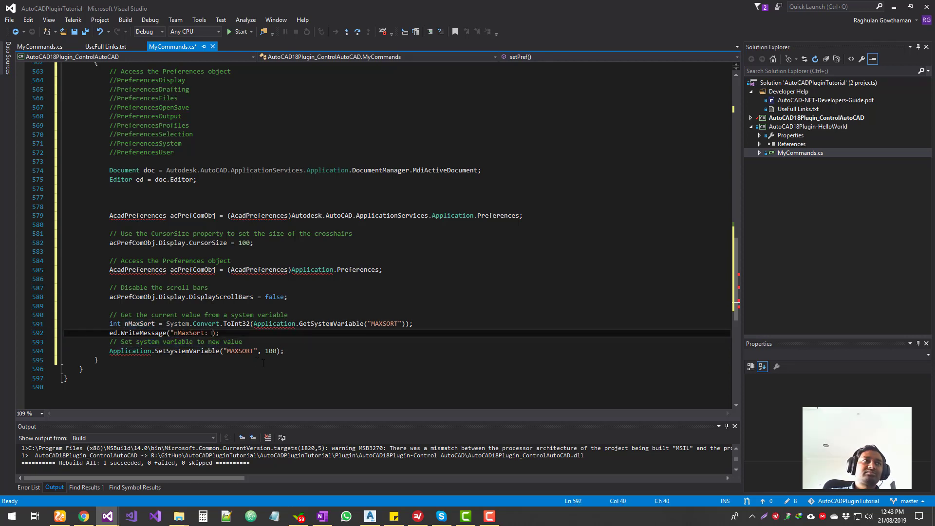
text(" +)
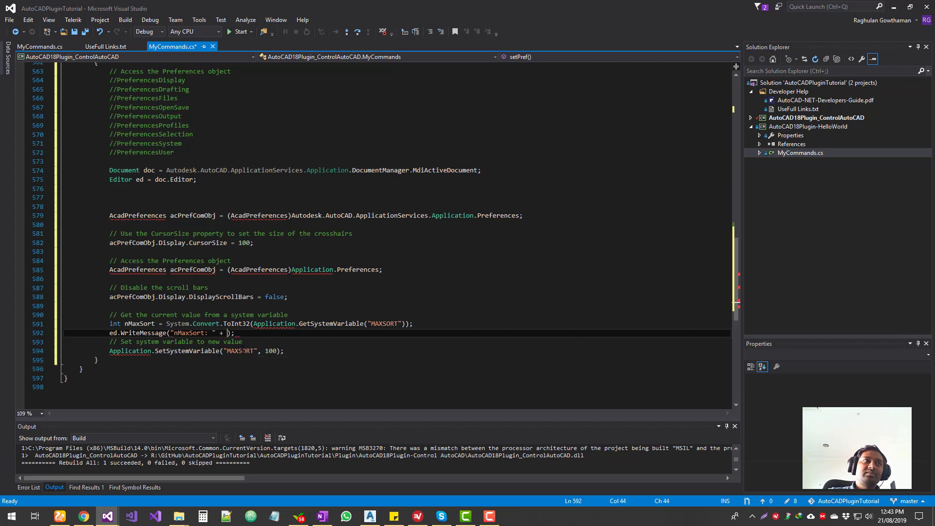
double_click(139, 323)
text(nMaxSort.ToString())
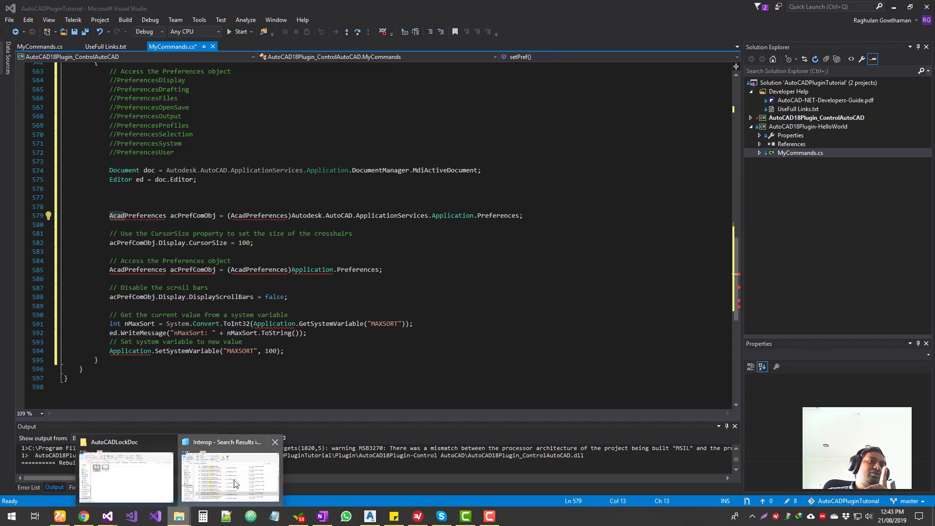
click(231, 473)
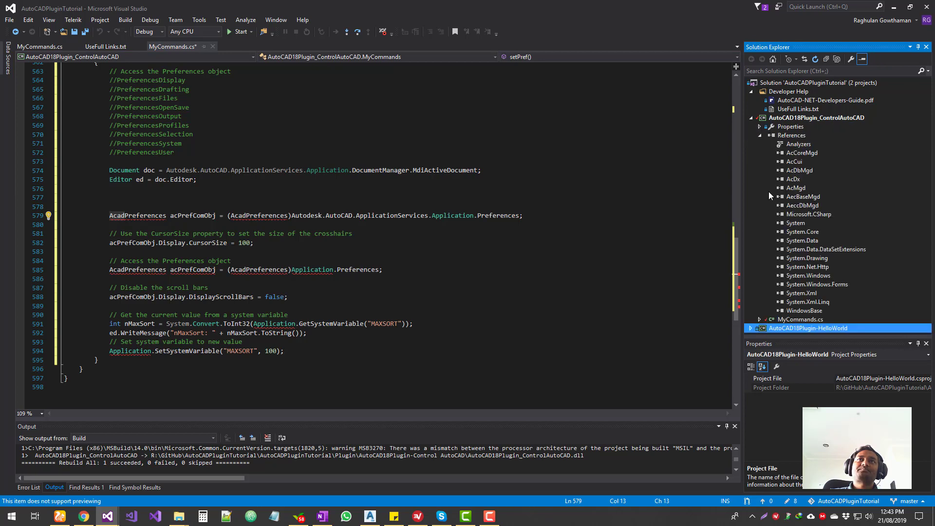
Browse to Autodesk.AutoCAD.Interop.dll and add it to the ControlAutoCAD references.
click(792, 135)
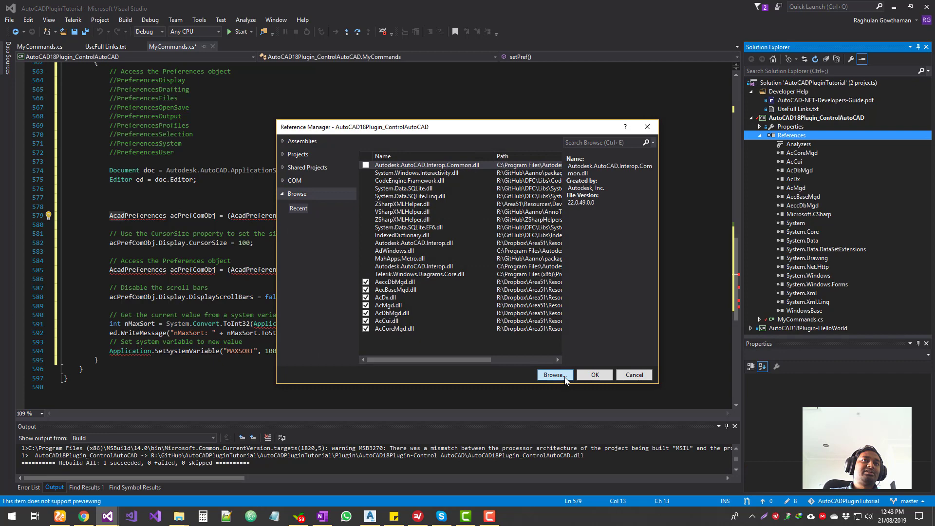
click(554, 374)
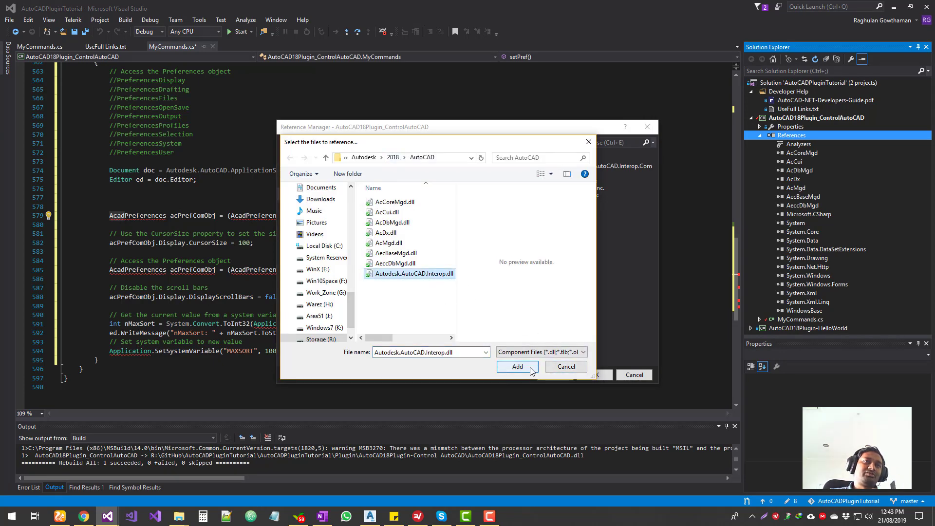
click(516, 366)
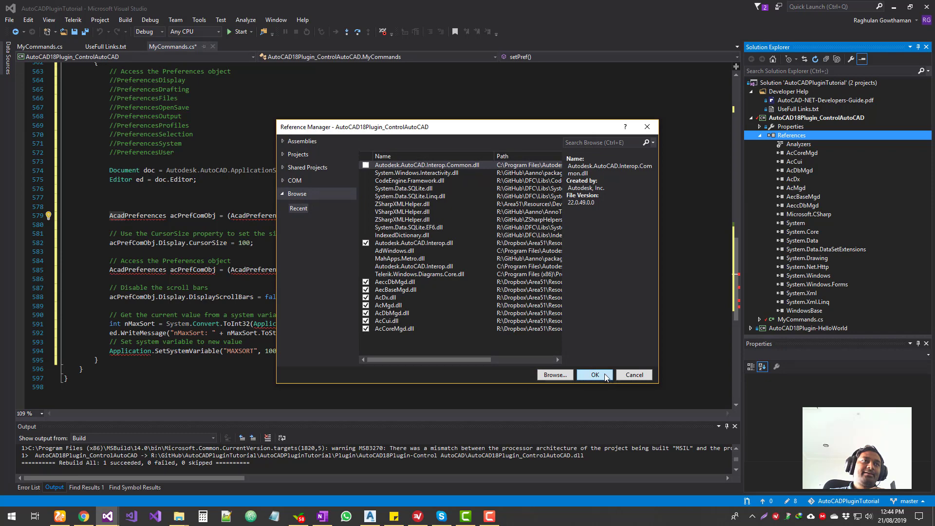
click(594, 374)
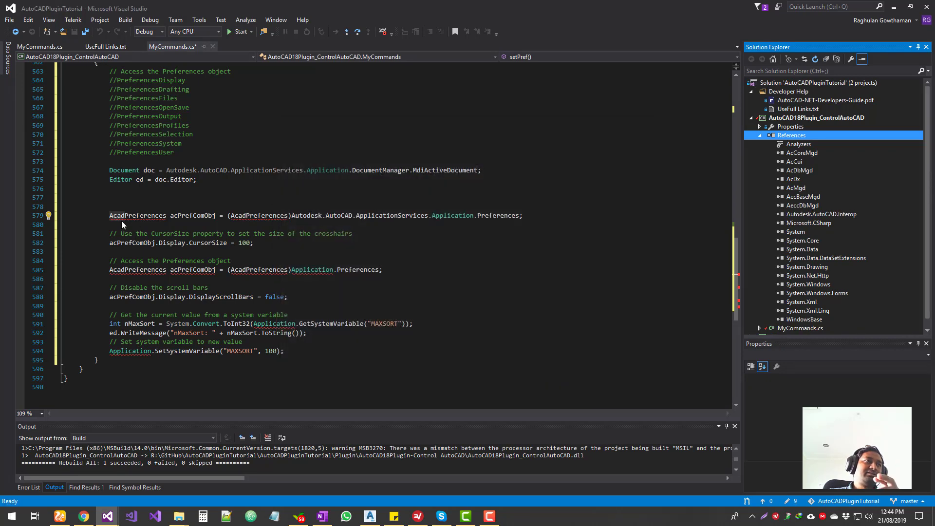
click(100, 226)
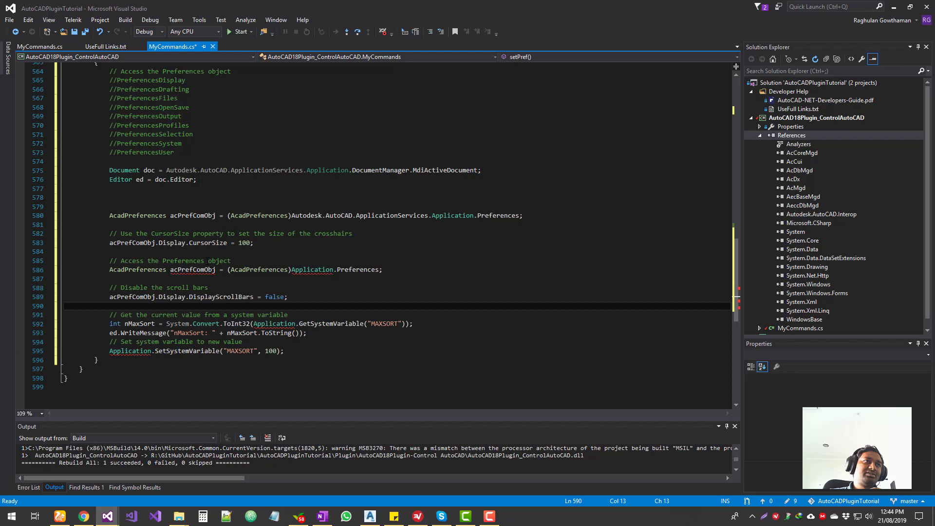
mouse_move(312, 270)
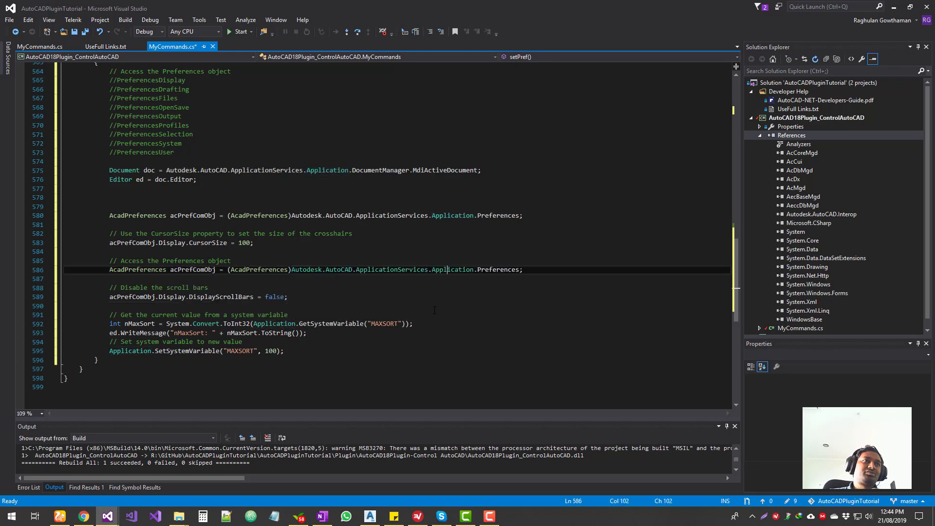
Resolve the MAXSORT line's Application to Autodesk.AutoCAD.ApplicationServices.Application.
click(287, 314)
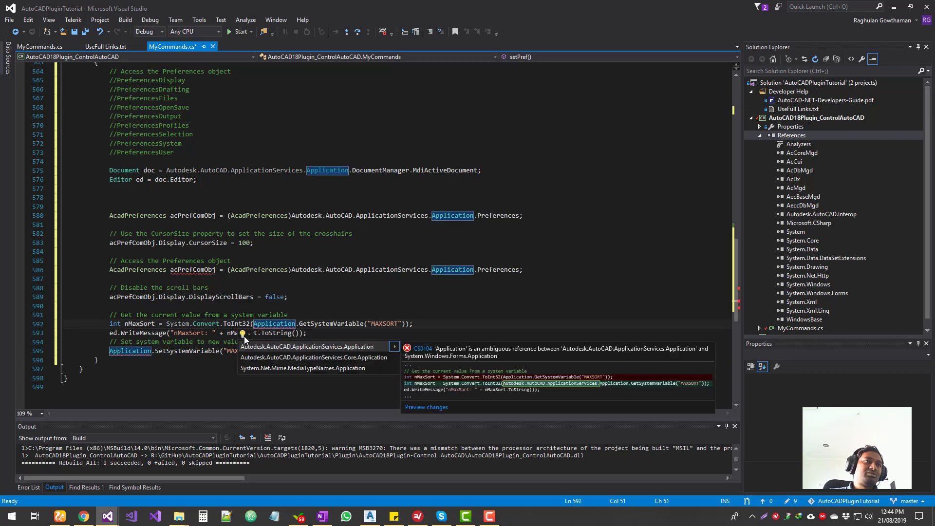
click(307, 347)
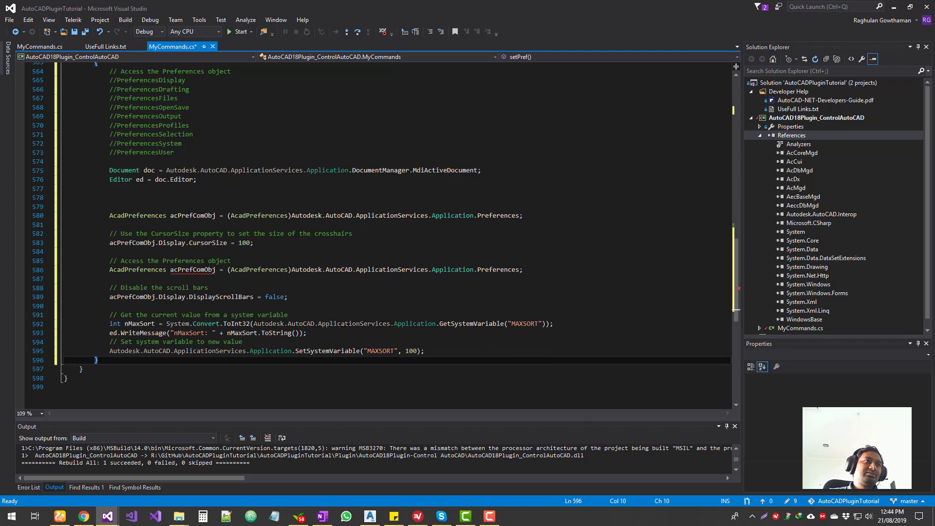
mouse_move(191, 269)
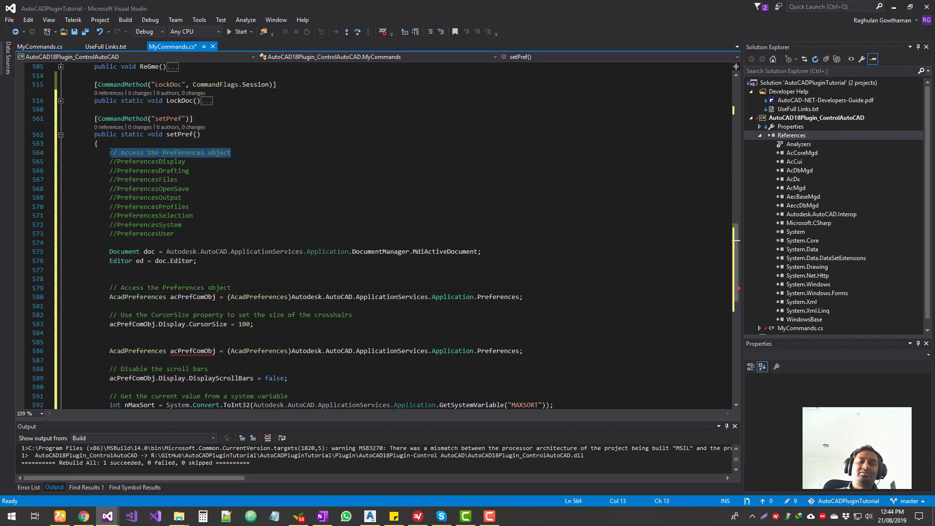
Delete the duplicate acPrefComObj declaration, check its usage, and switch to AutoCAD Civil 3D.
scroll(down, 3)
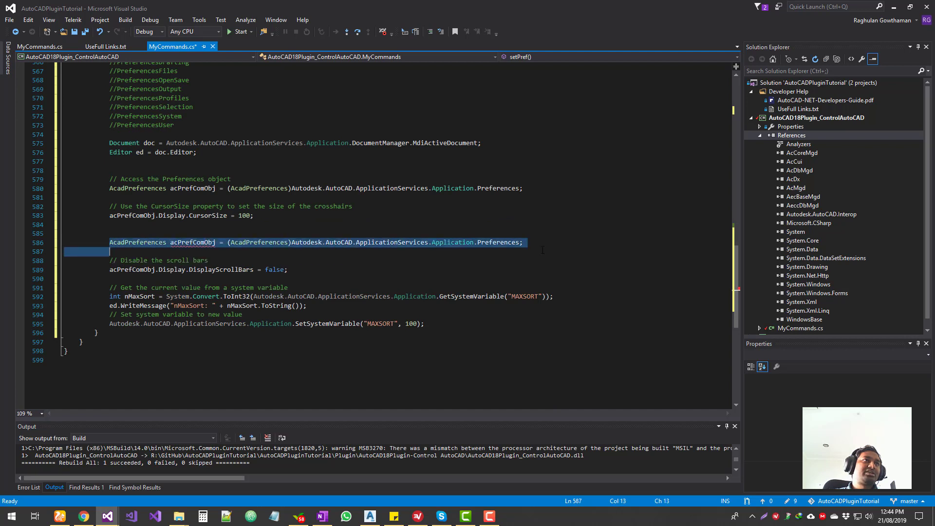
key(Delete)
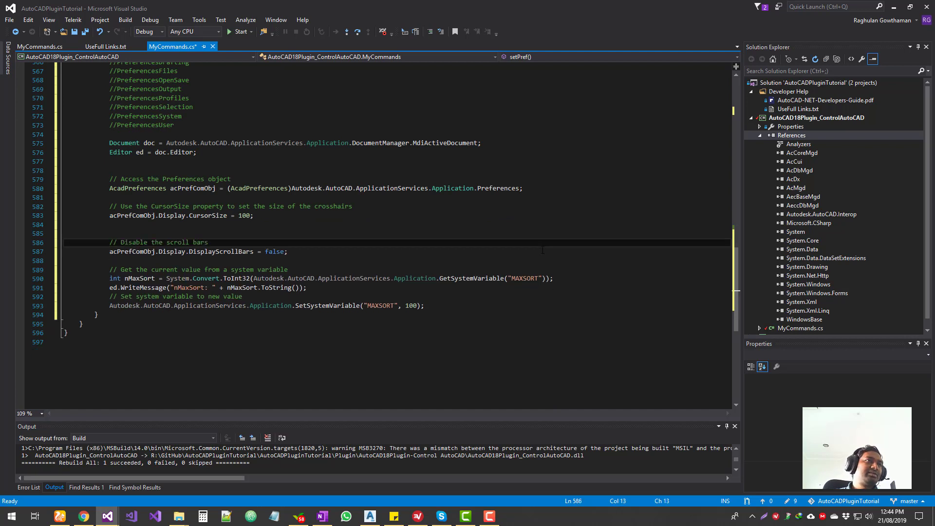
double_click(192, 188)
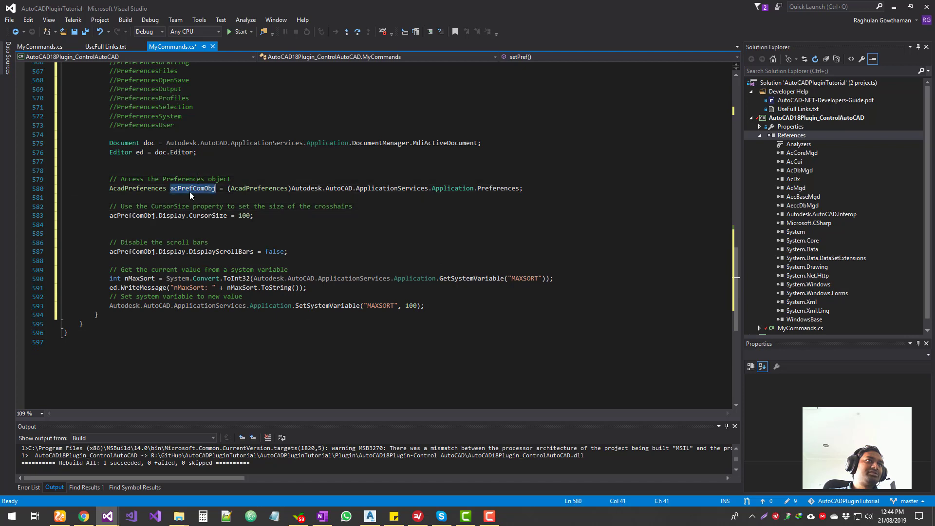
double_click(192, 188)
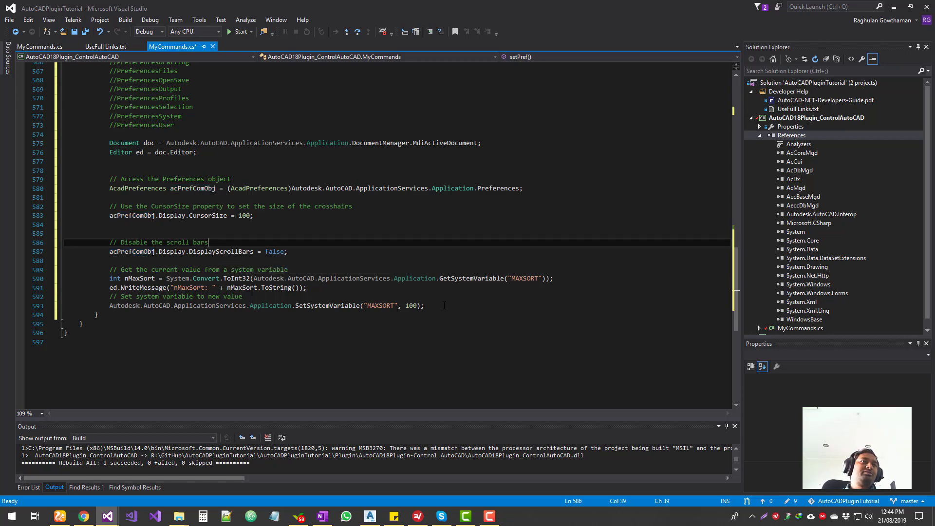
click(815, 118)
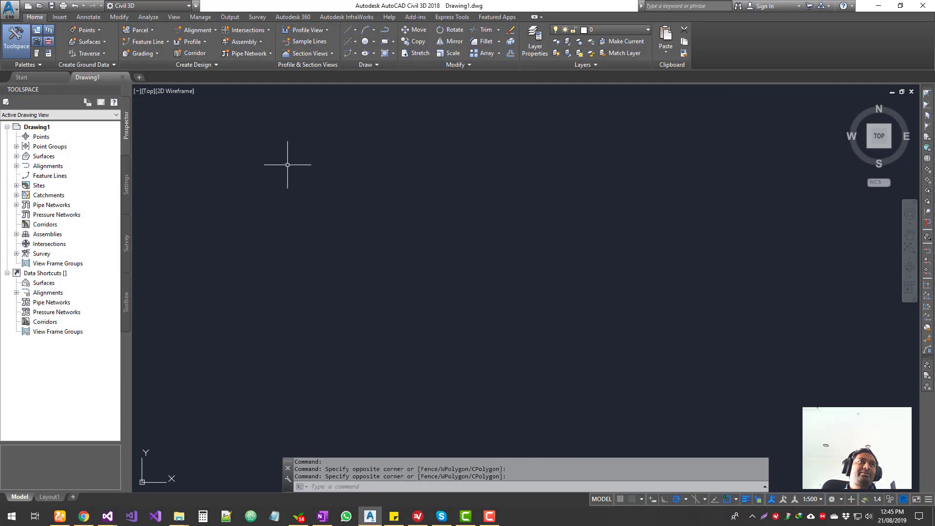
Browse the Selection, 3D Modeling and User Preferences tabs of Options, then close it.
text(op)
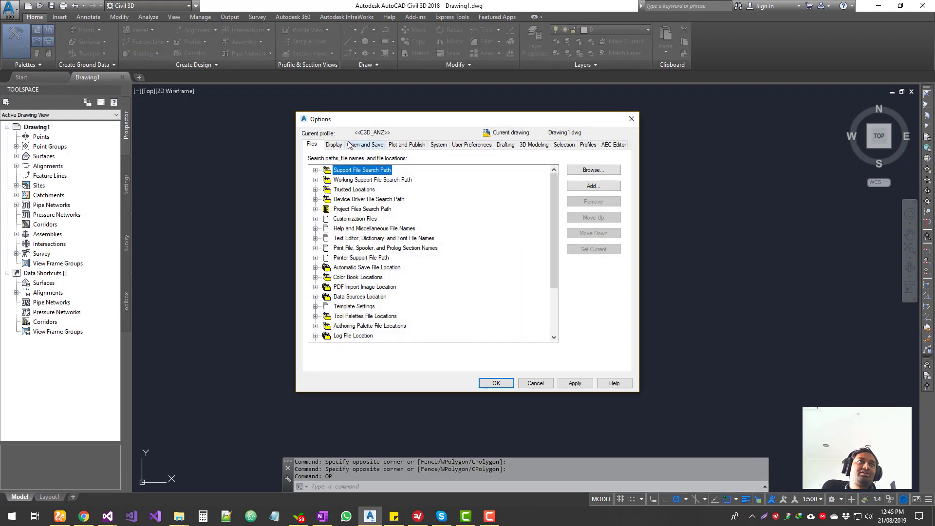
mouse_move(555, 148)
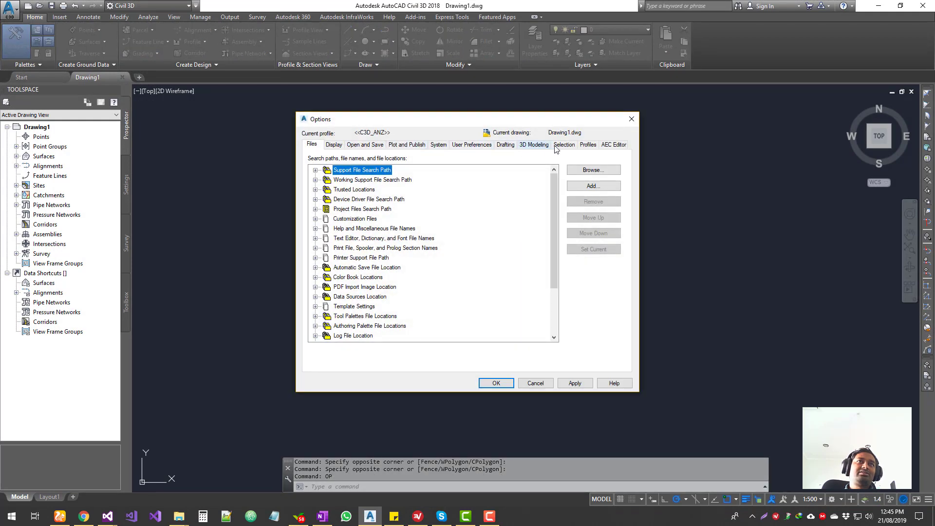
click(564, 144)
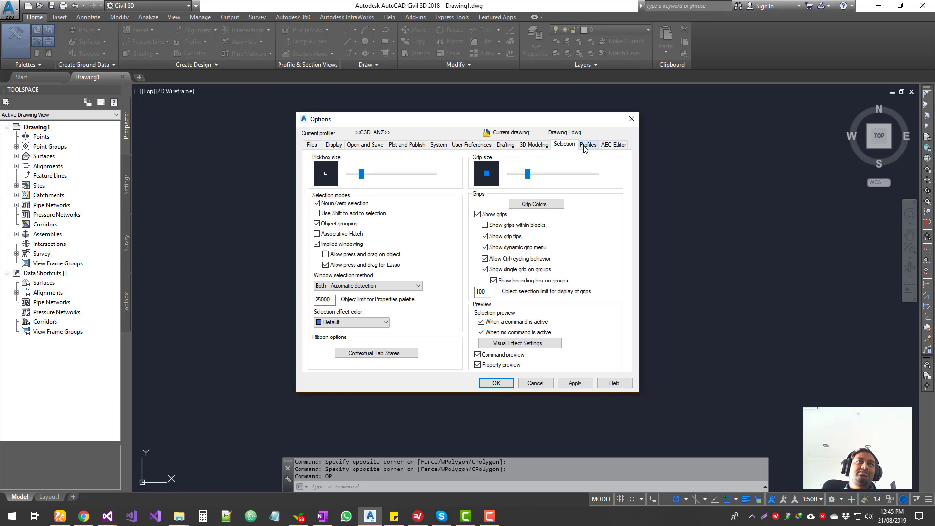
click(533, 144)
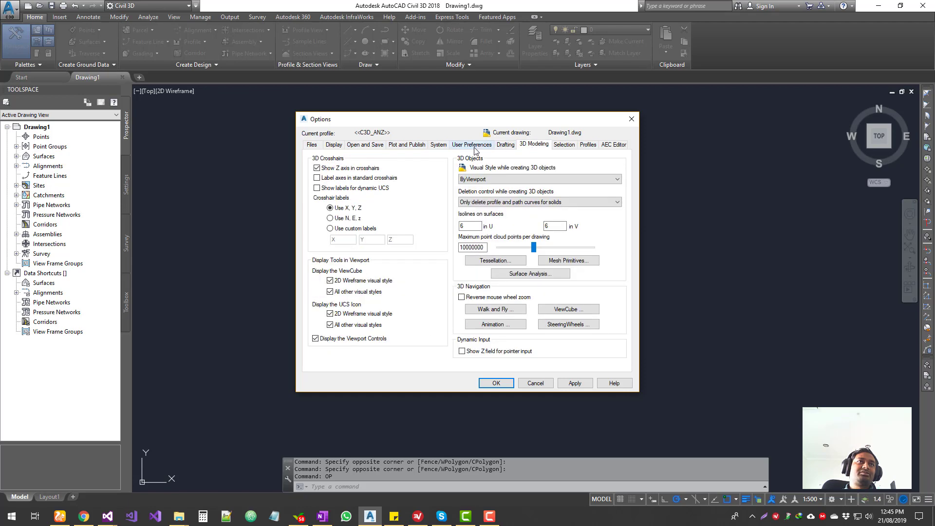
click(470, 144)
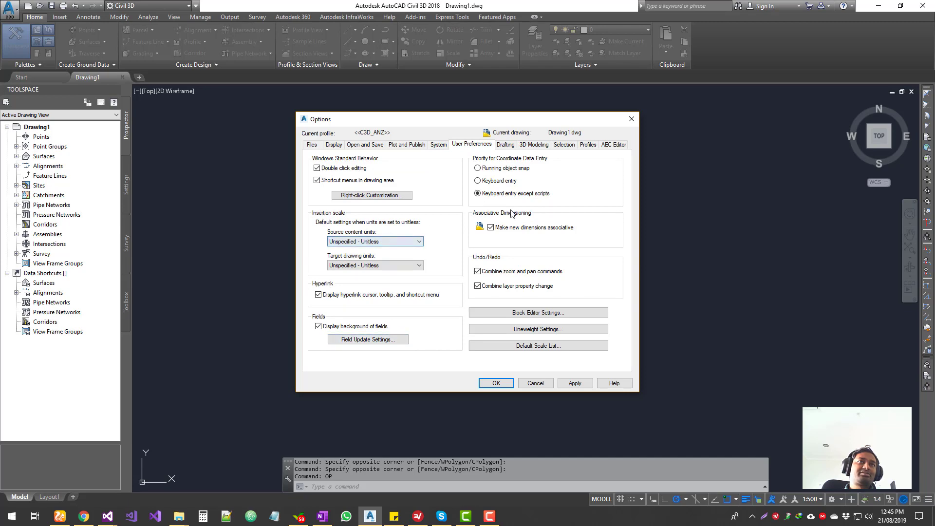
click(494, 383)
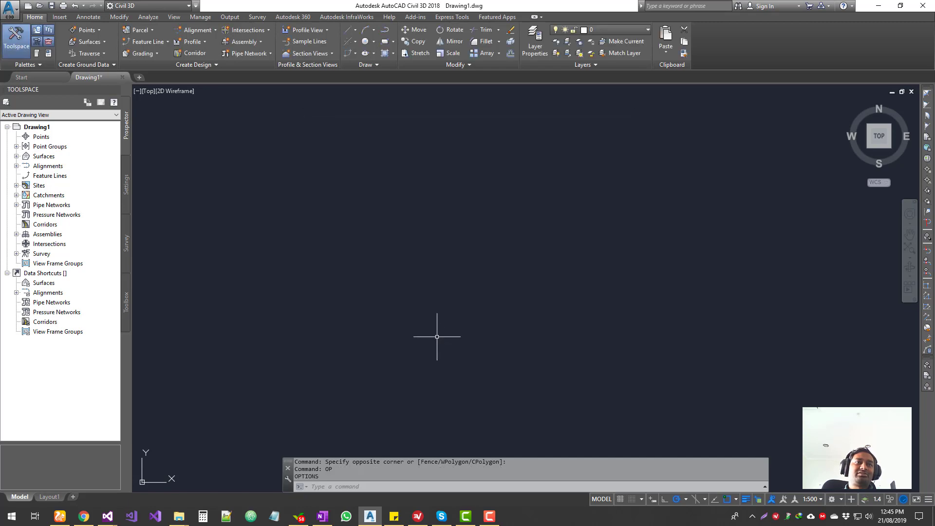
text(scroll)
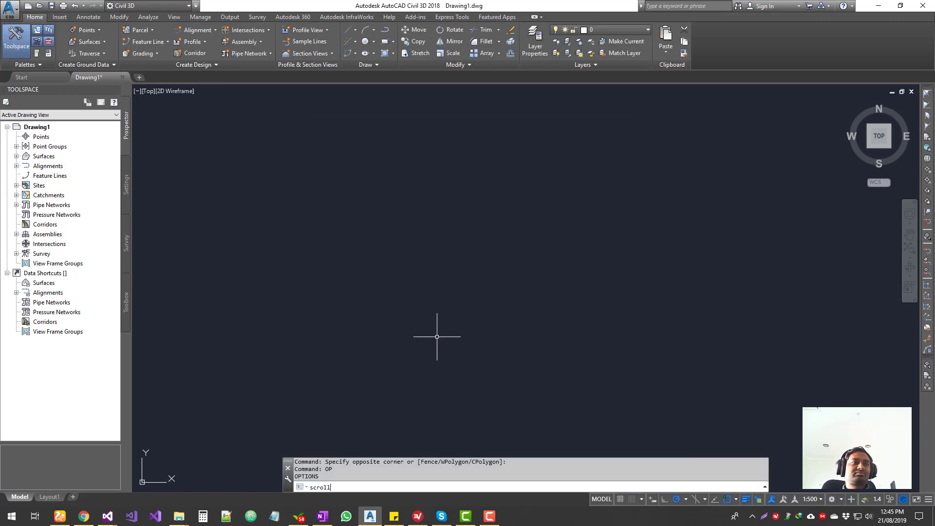
text(bar)
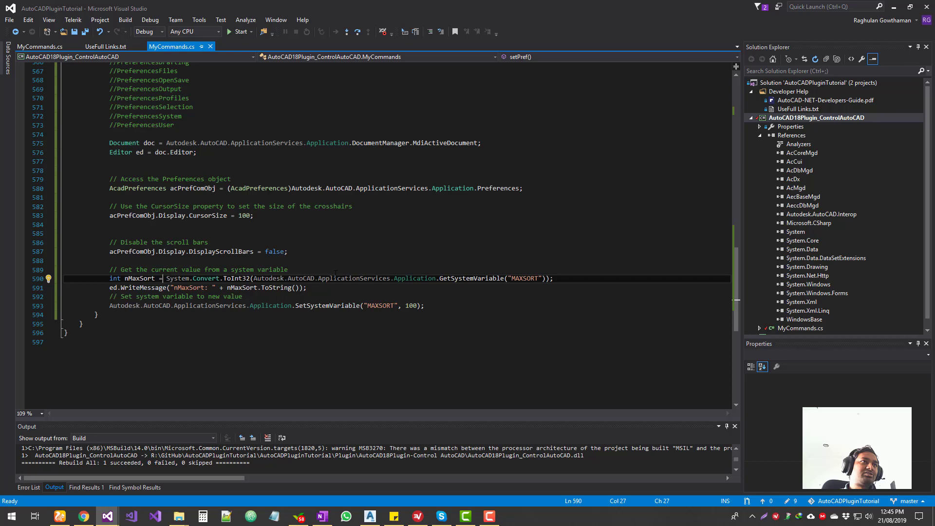
click(370, 516)
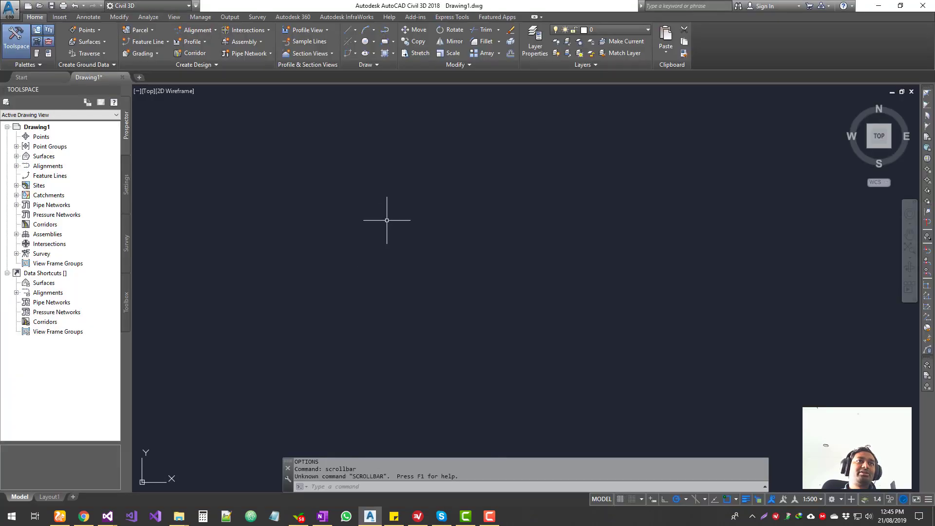
text(op)
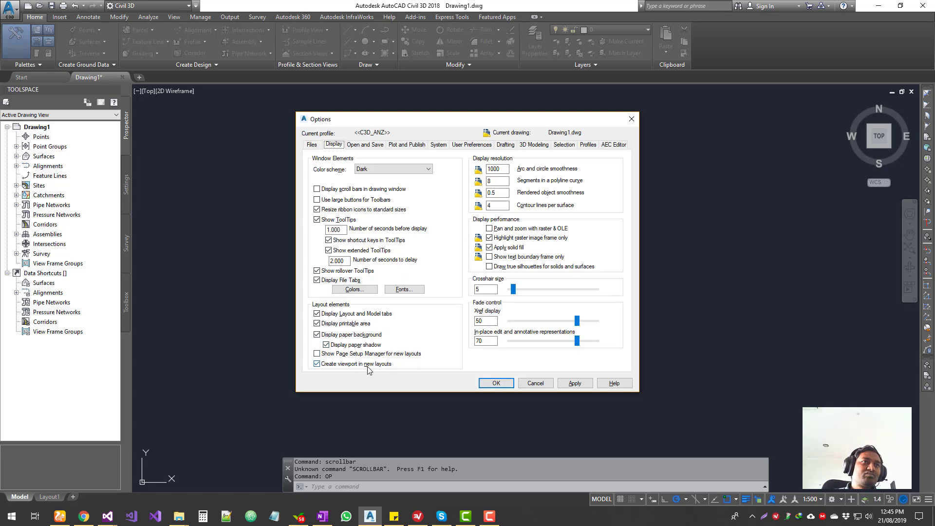
mouse_move(486, 281)
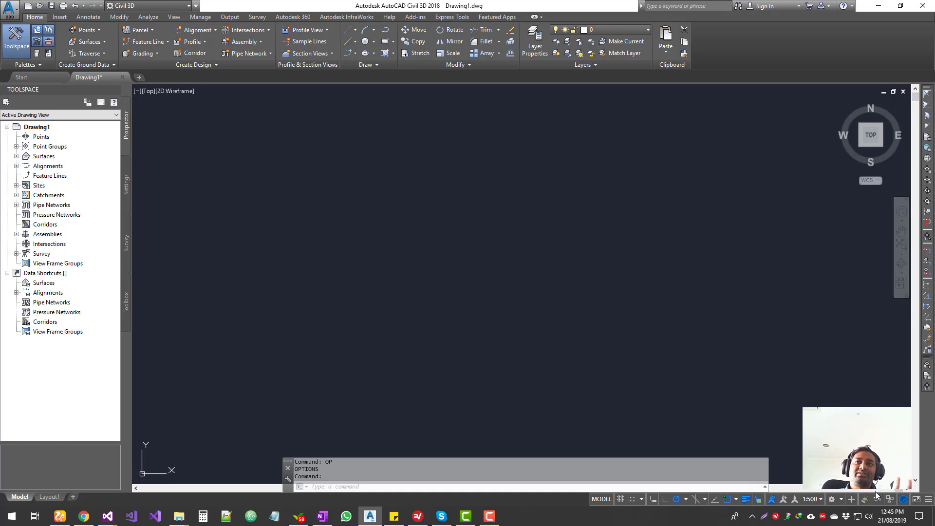
click(510, 306)
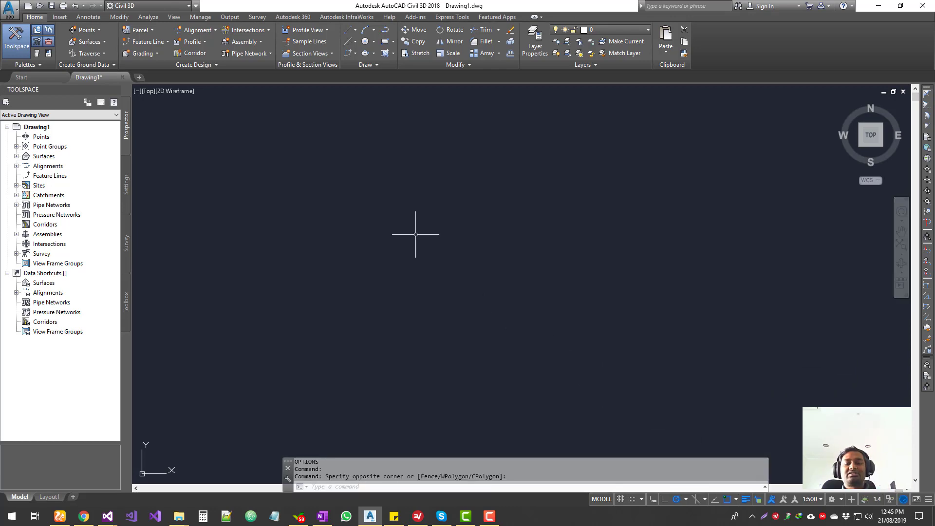
Filter Express Tools System Variables to MAXSORT and inspect its current value, 1000.
text(SYSt)
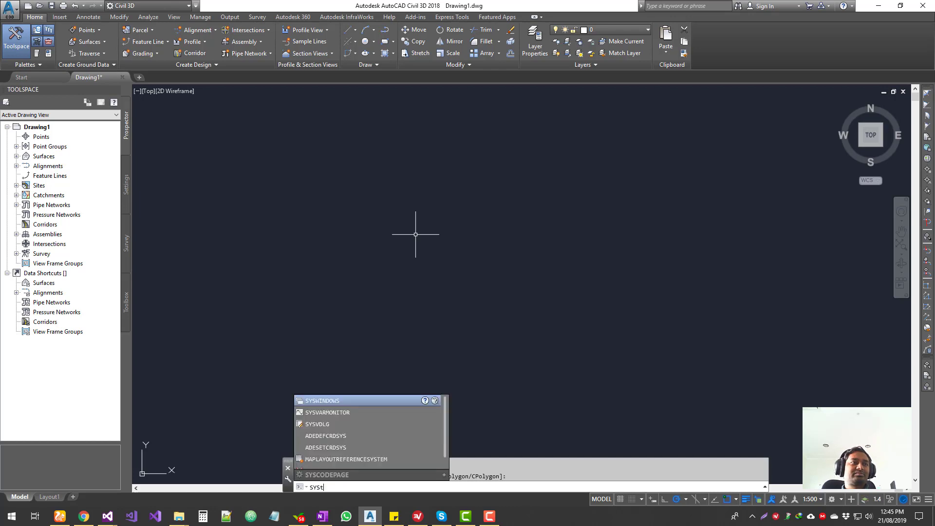
text(em)
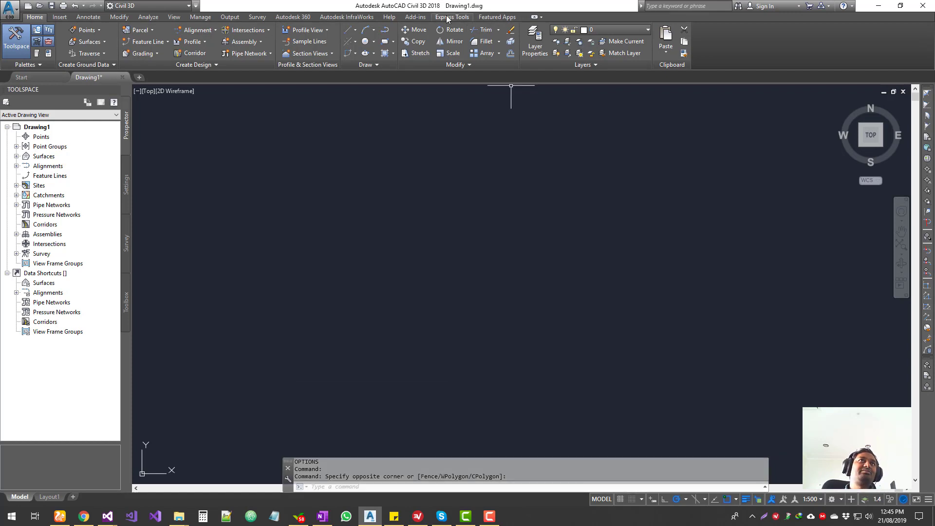
click(452, 17)
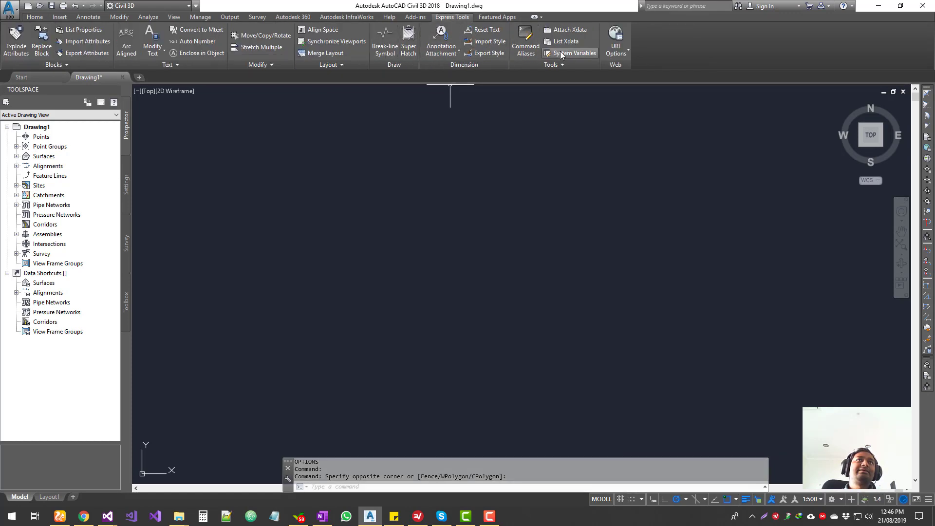
click(574, 52)
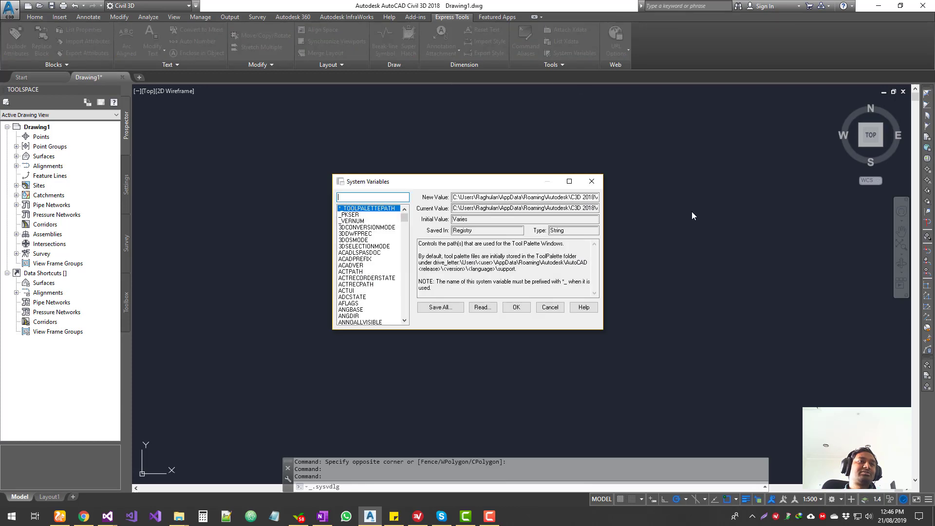
mouse_move(331, 494)
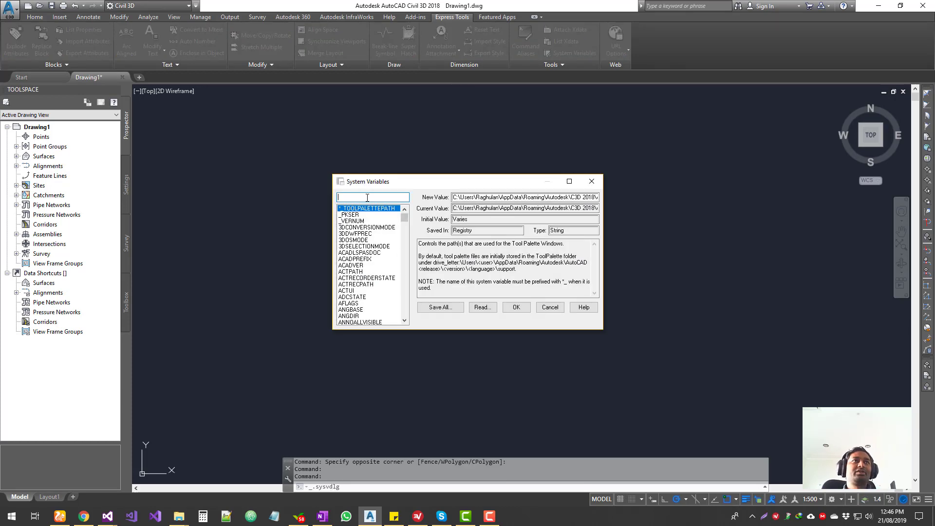
text(maxsort)
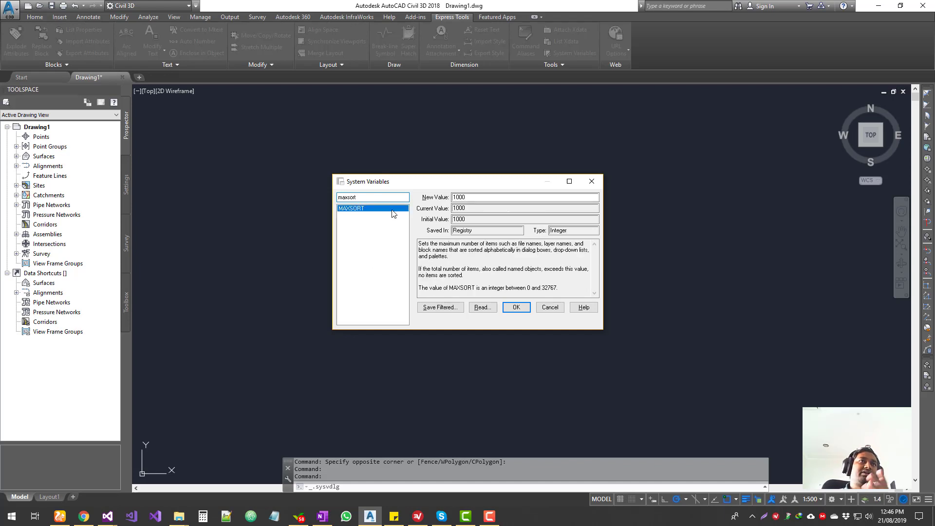
triple_click(523, 207)
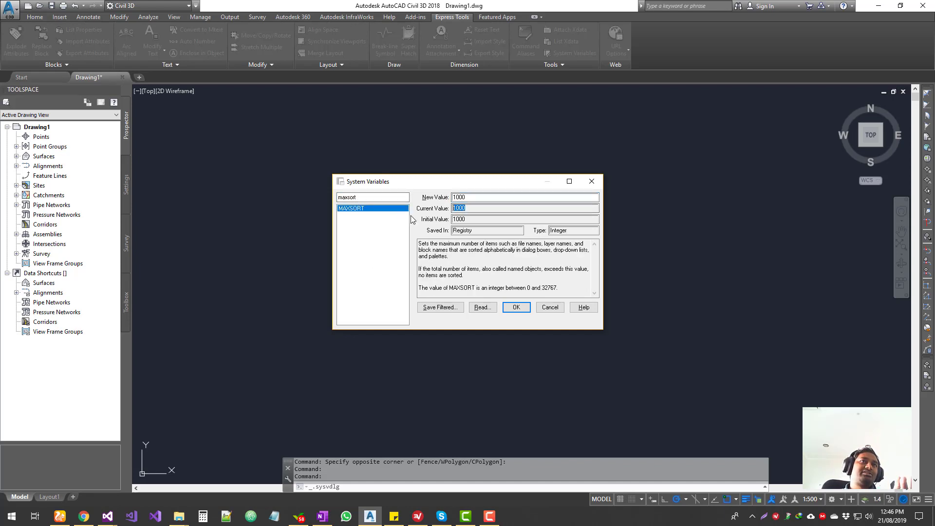
mouse_move(549, 308)
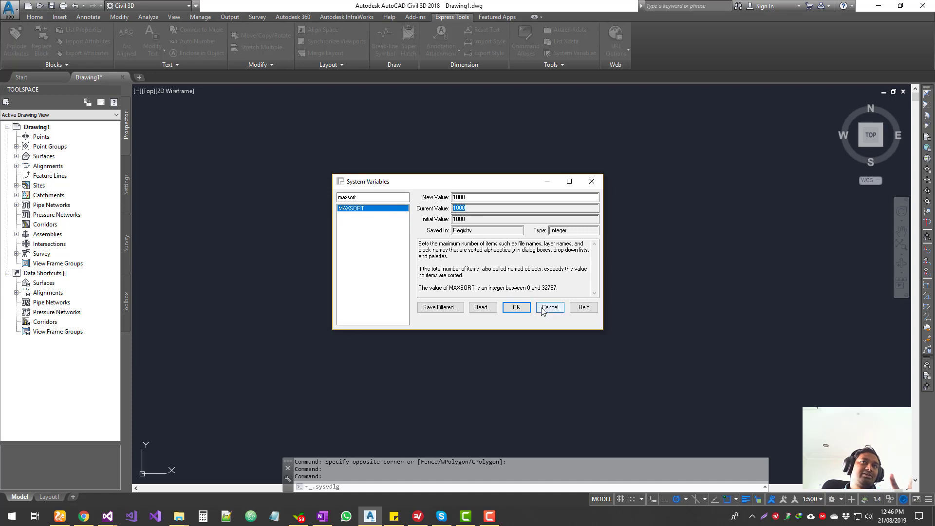
mouse_move(545, 317)
text(NETLOAD)
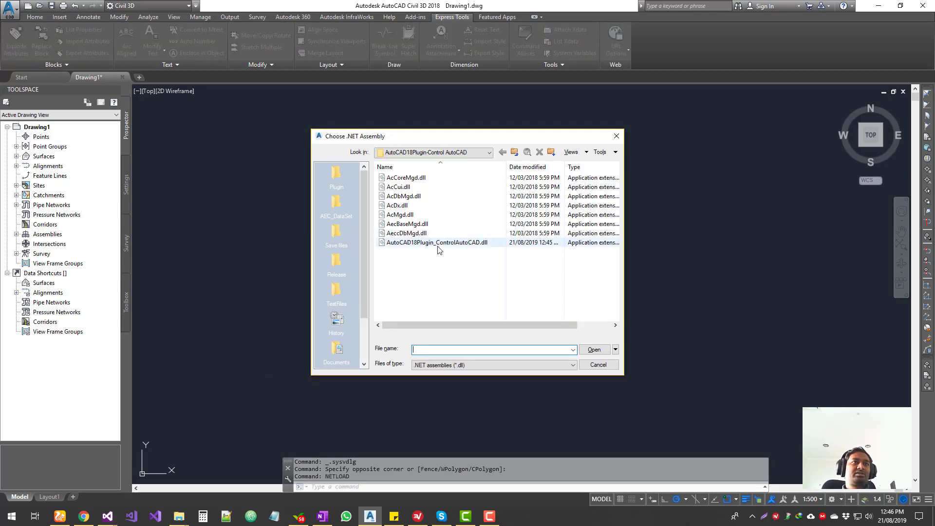
Load AutoCAD18Plugin_ControlAutoCAD.dll, run SETPREF, then launch SYSVDLG.
click(598, 364)
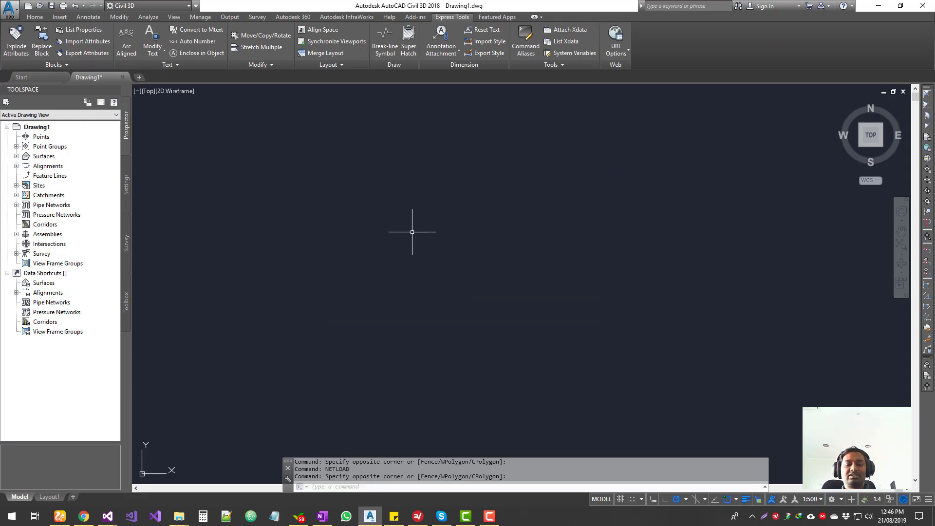
text(SETPREF)
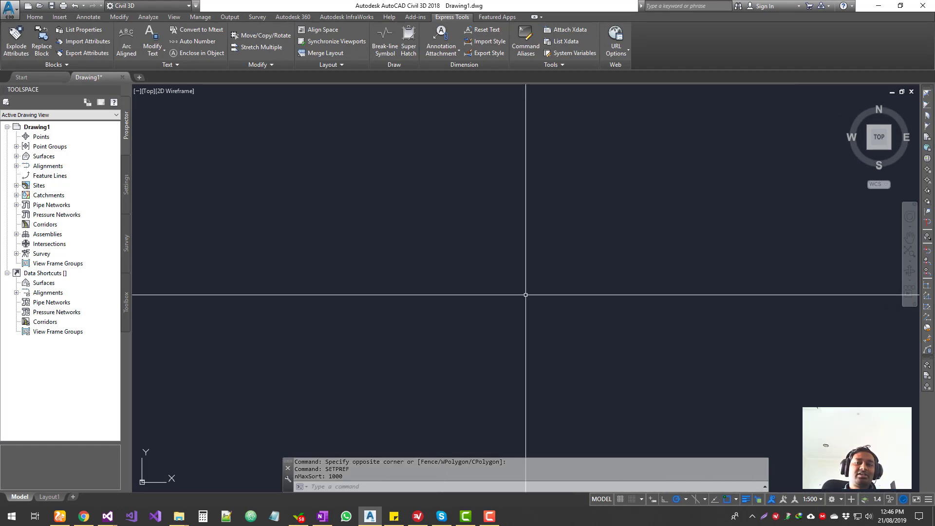
key(Escape)
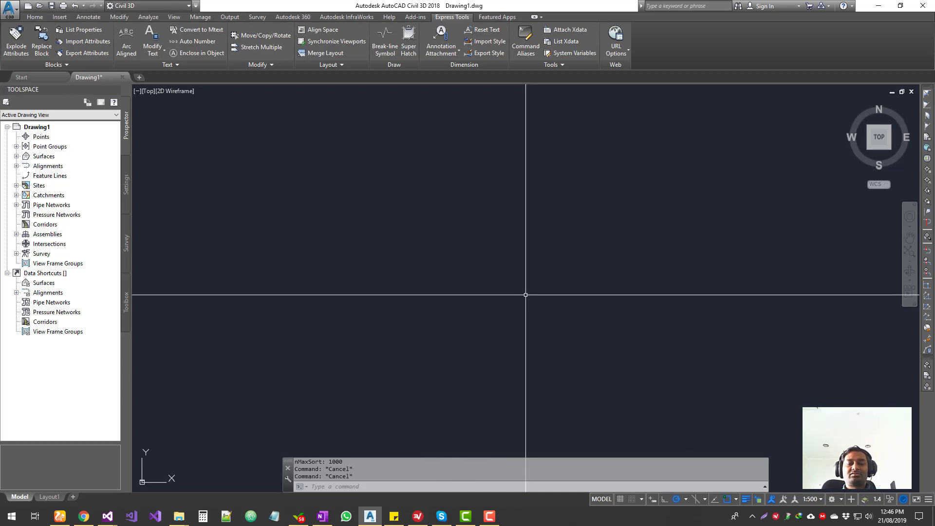
text(SYSVDLG)
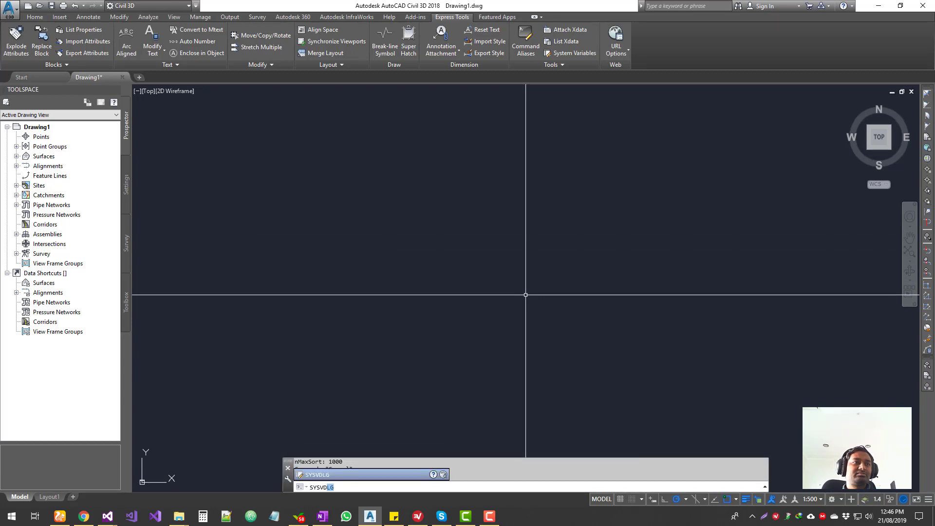
key(Return)
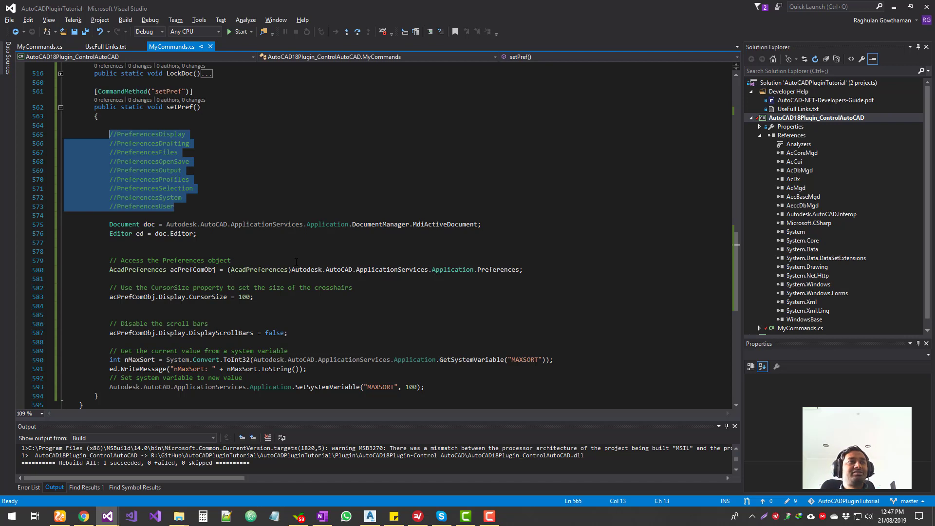
click(183, 197)
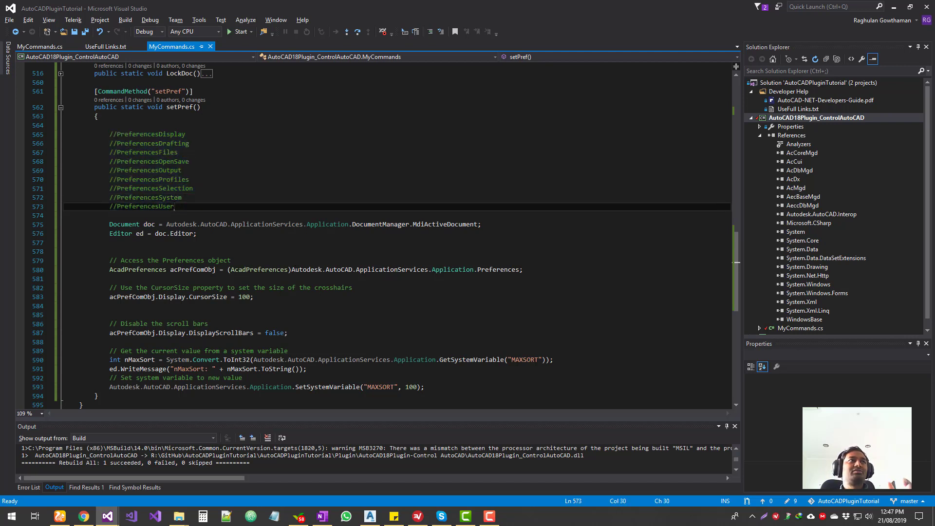
drag(175, 205, 109, 134)
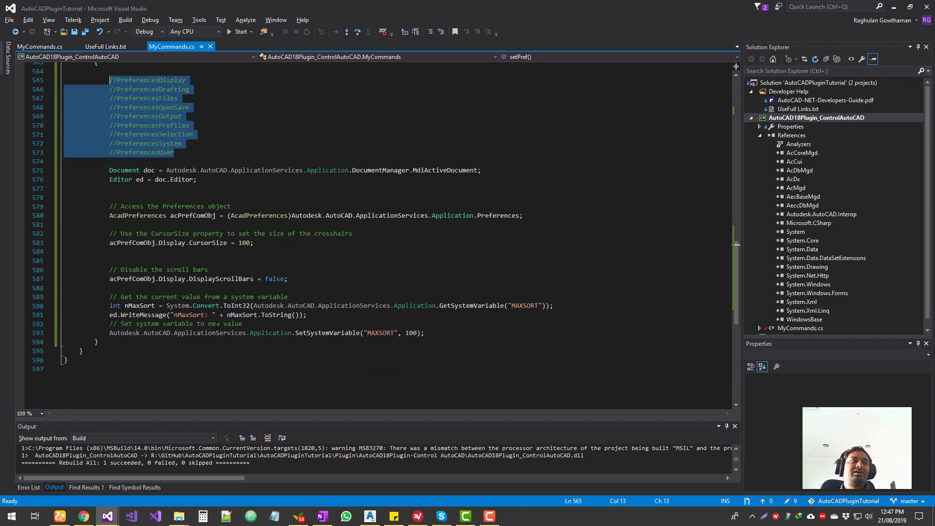
mouse_move(240, 314)
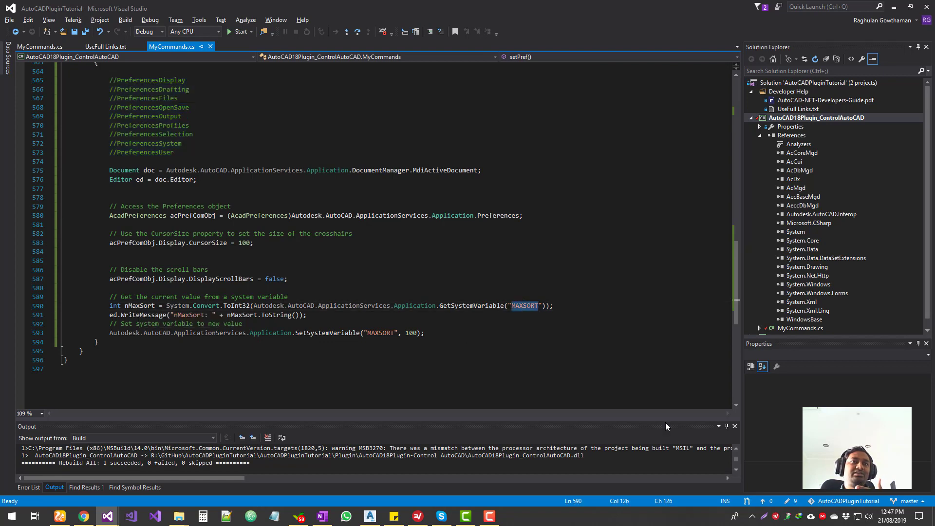
click(306, 315)
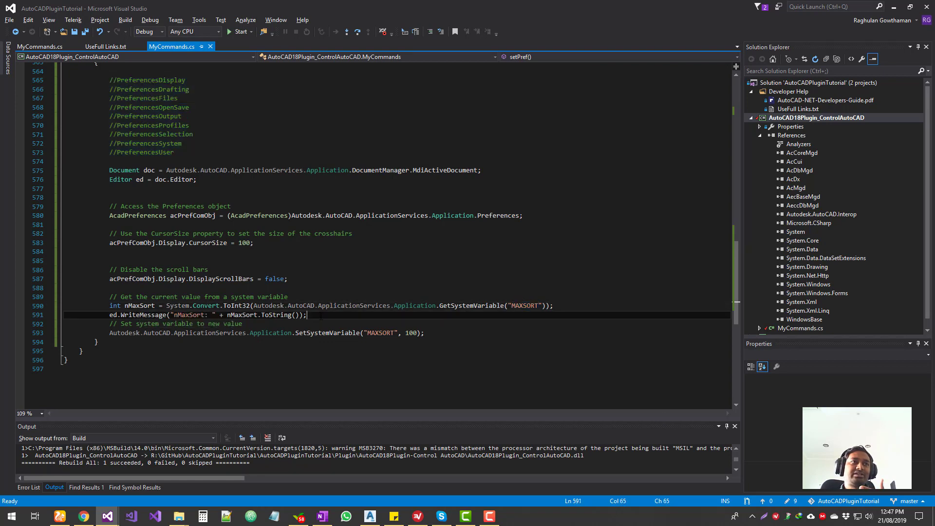